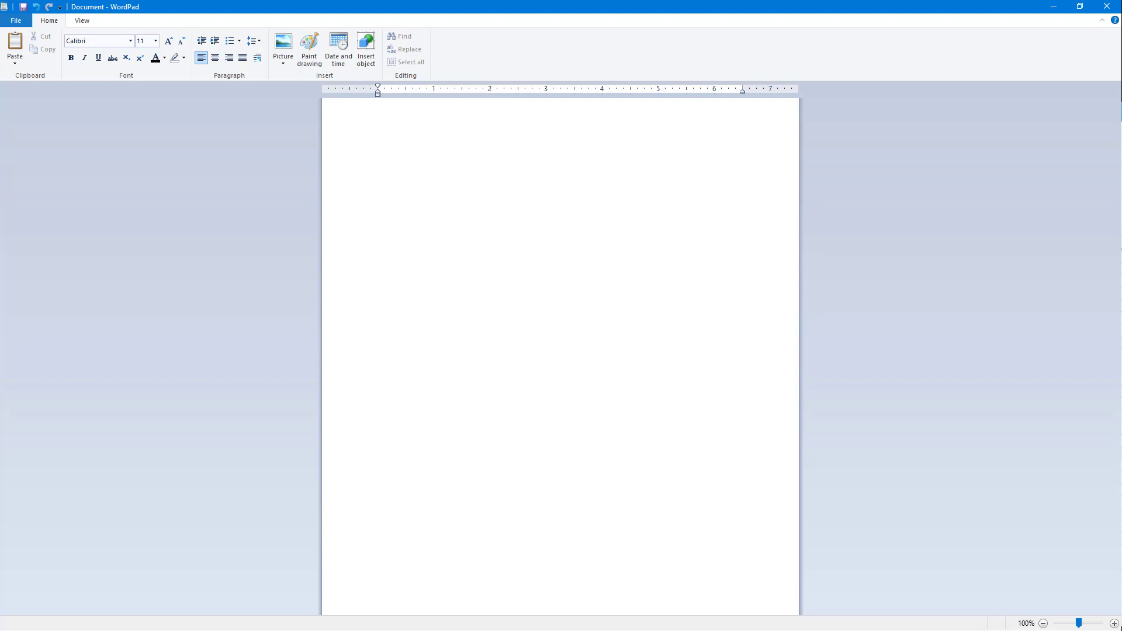
mouse_move(648, 194)
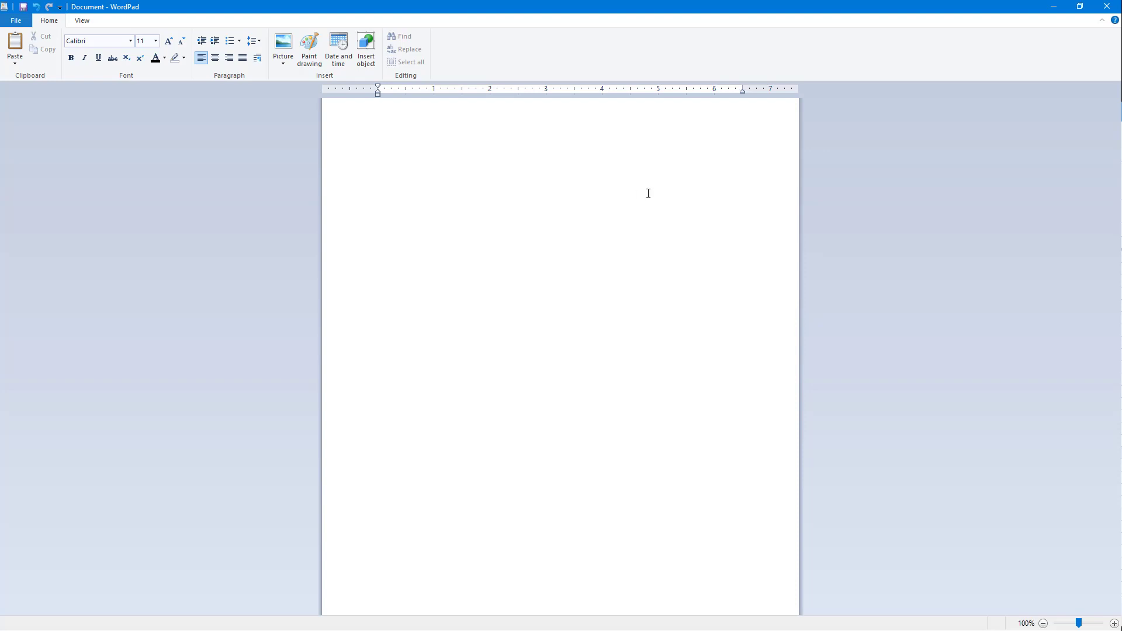
type("Hello")
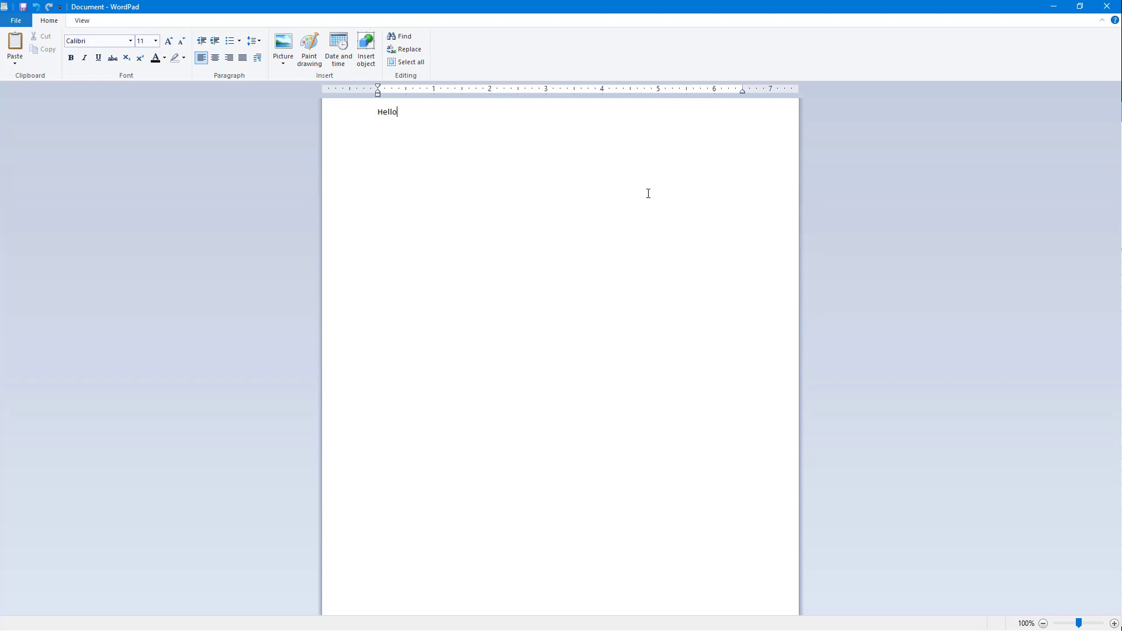
key("Enter")
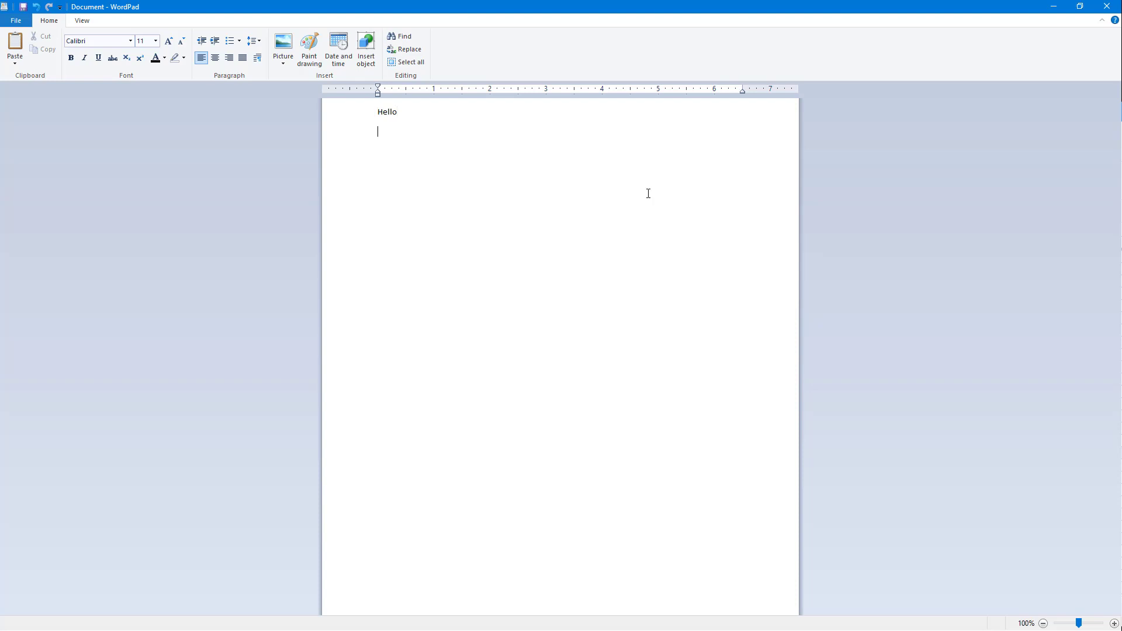
type("w")
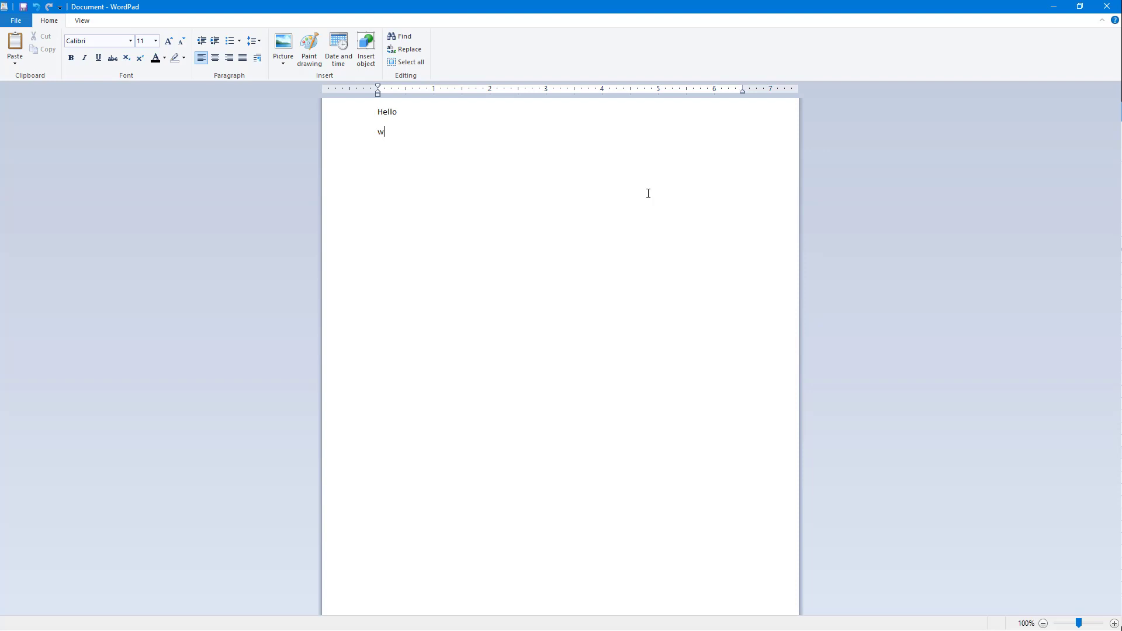
type("ww.wikipe")
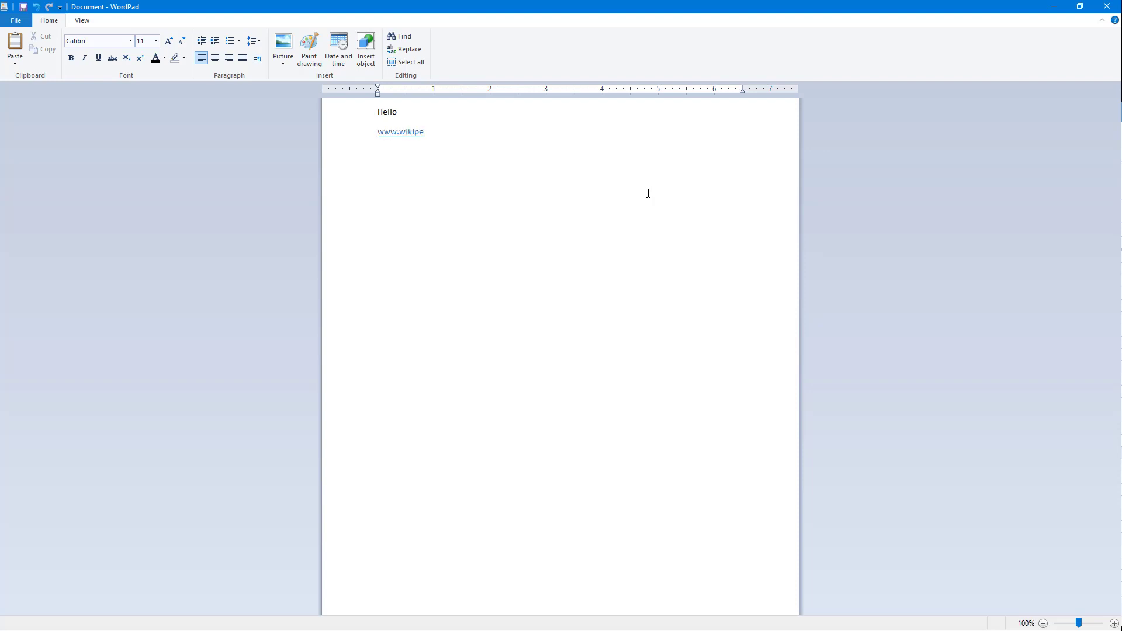
type("dia.com")
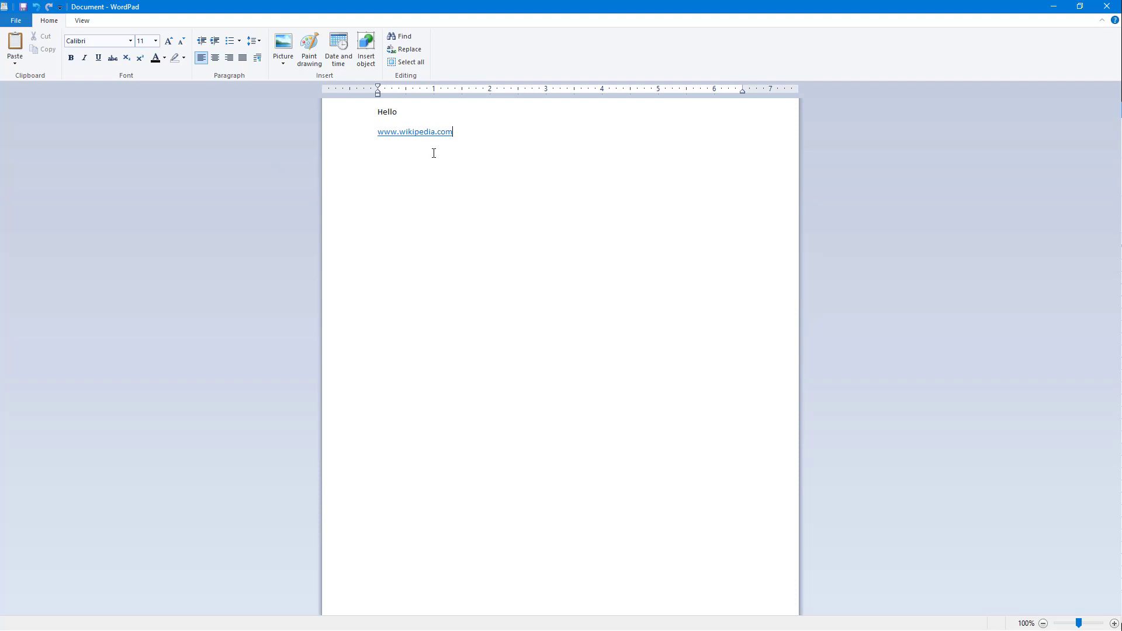
mouse_move(428, 136)
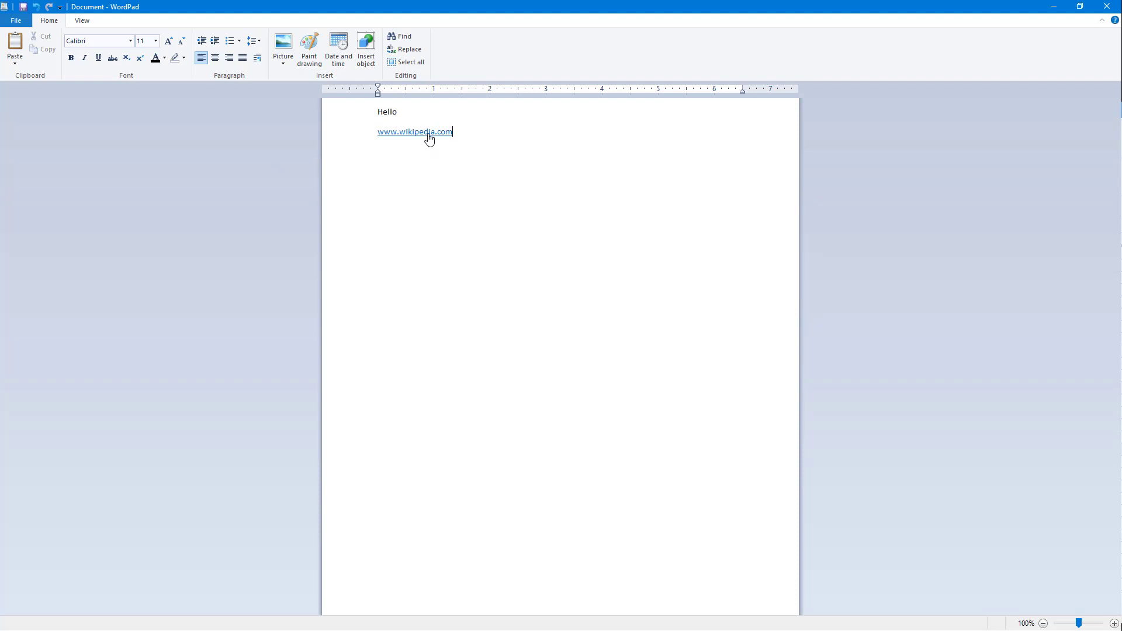
mouse_move(401, 141)
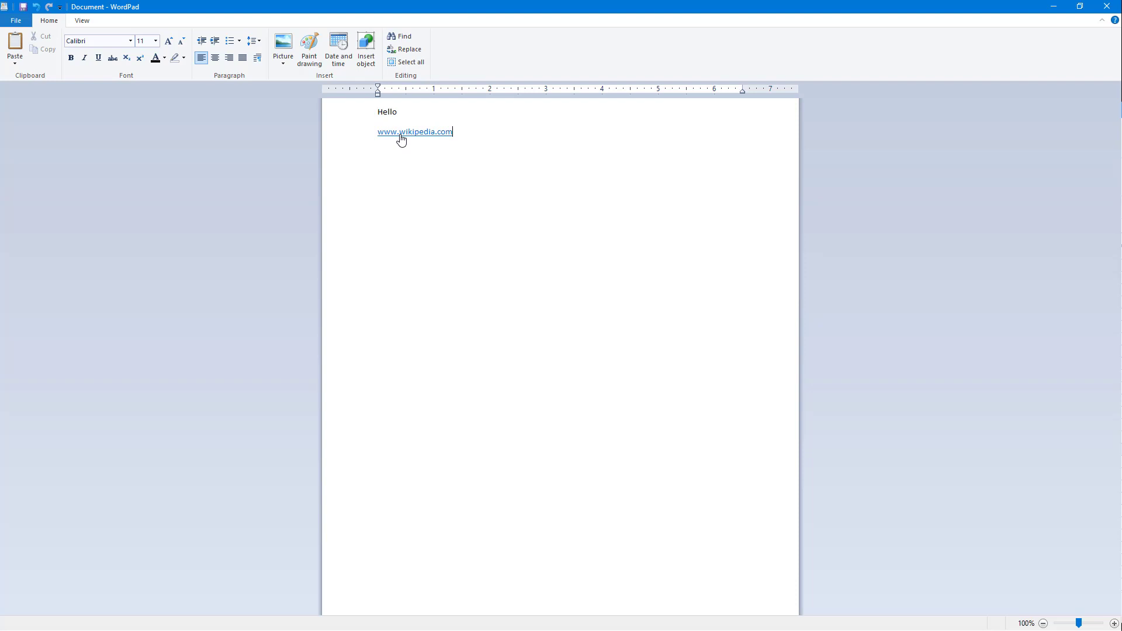
mouse_move(419, 151)
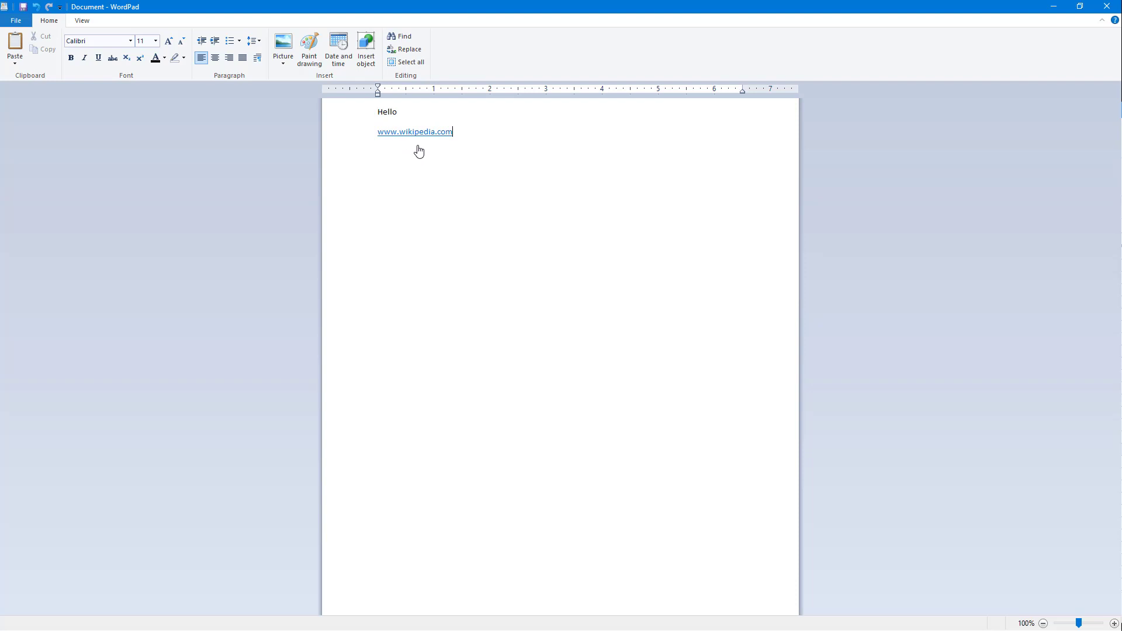
left_click(414, 132)
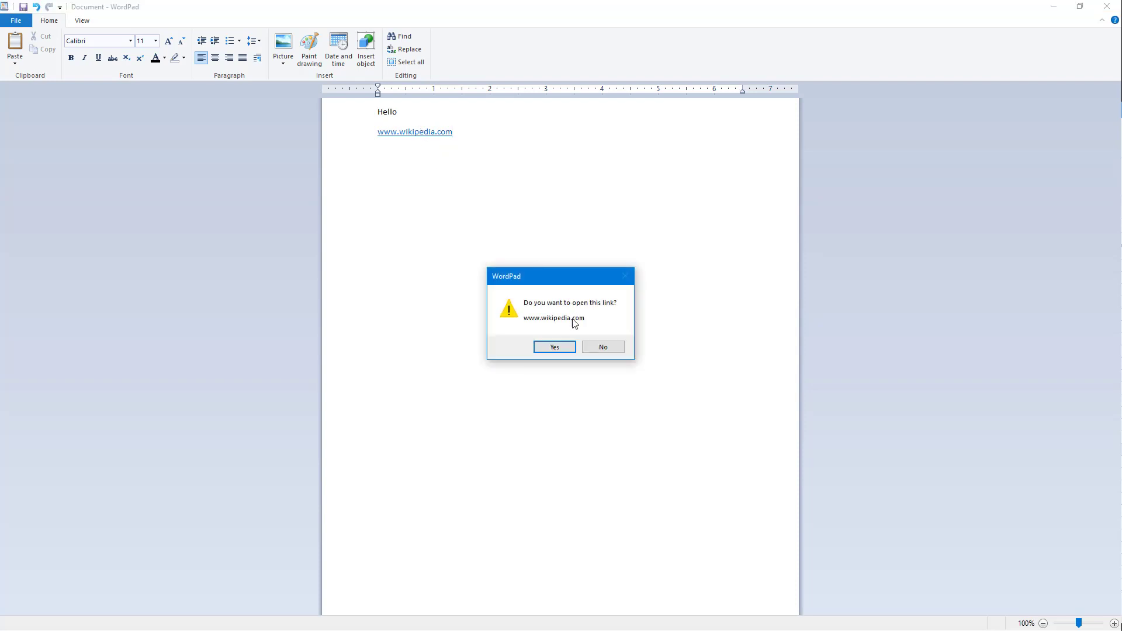
mouse_move(548, 330)
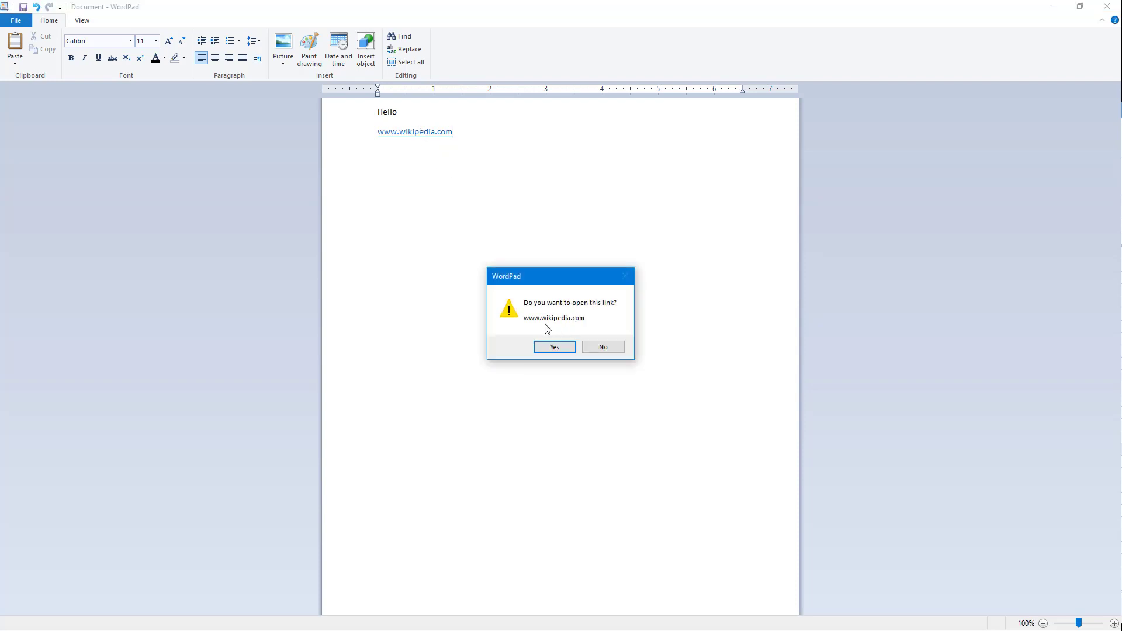
left_click(554, 347)
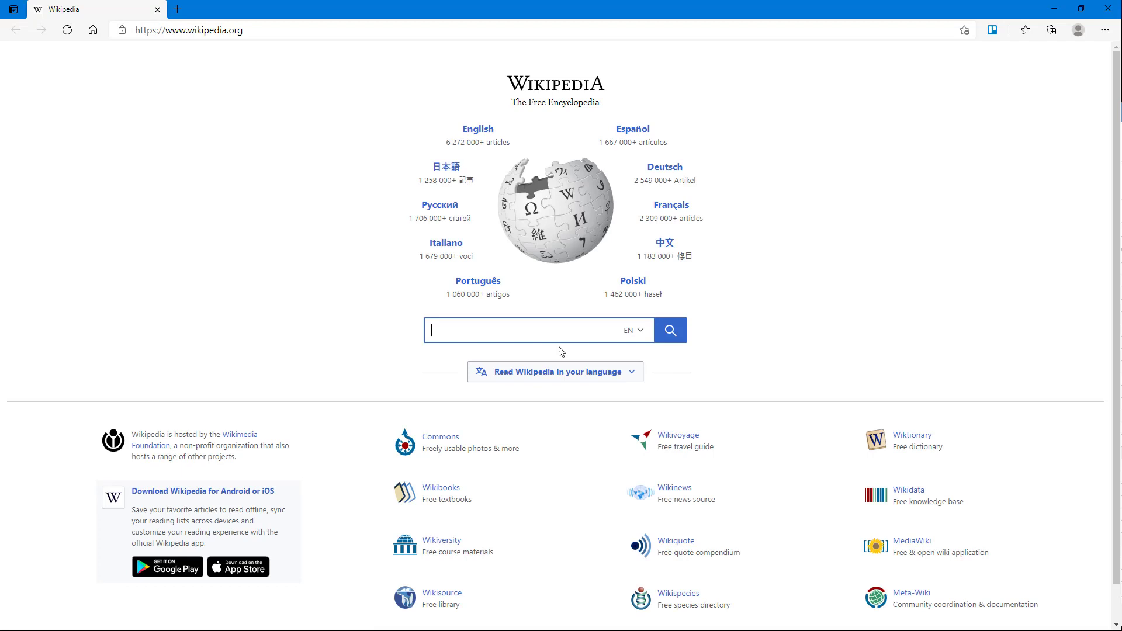
mouse_move(547, 332)
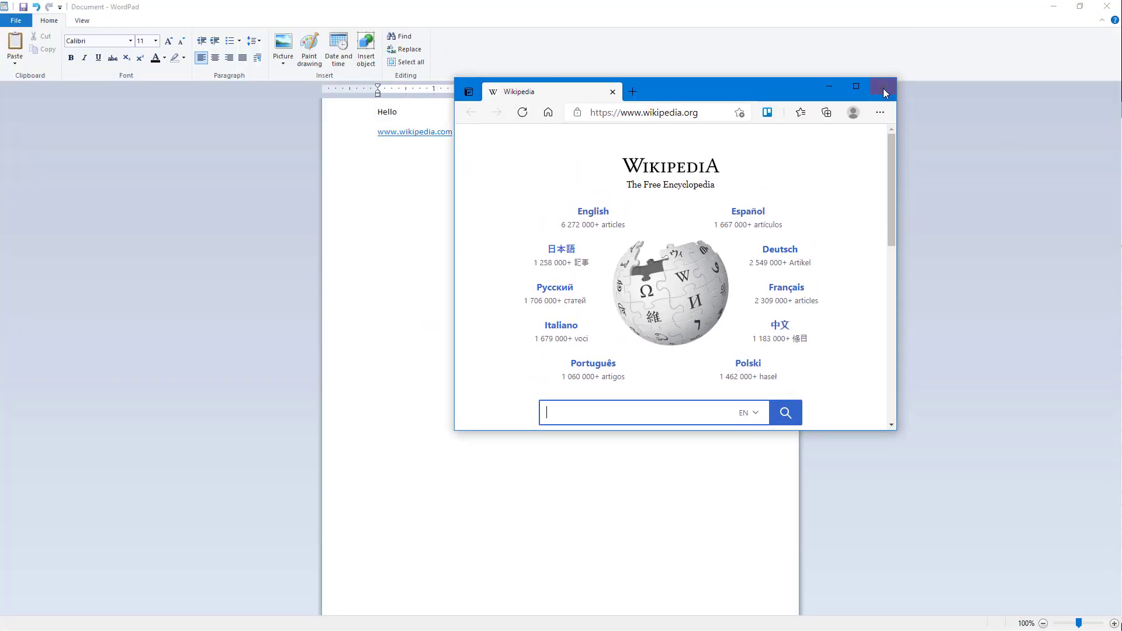
left_click(883, 86)
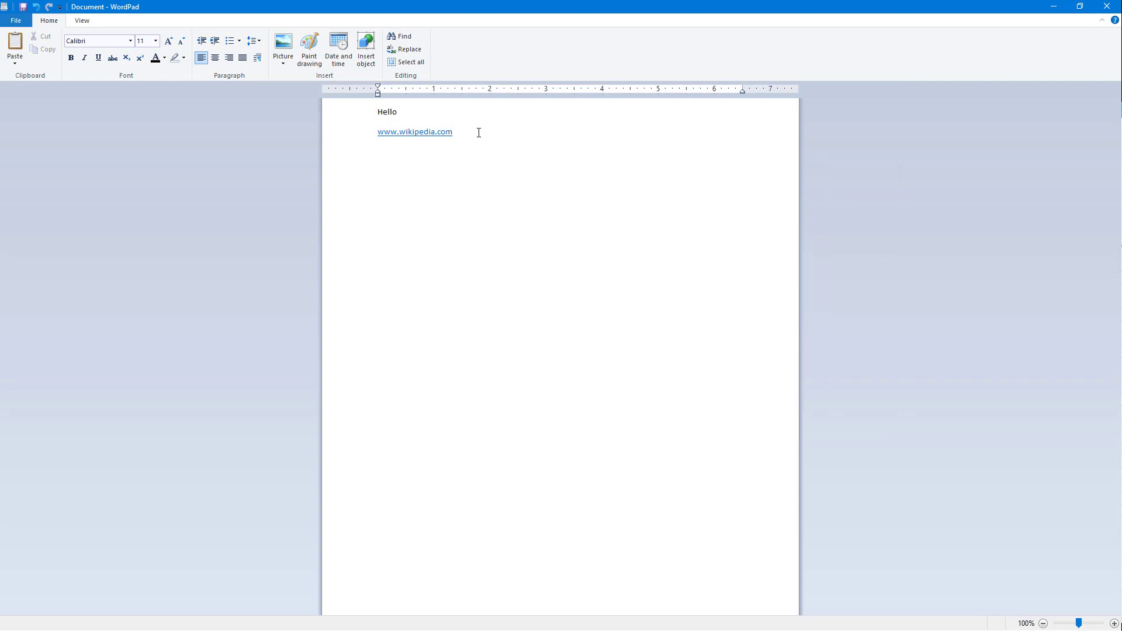
type("htt")
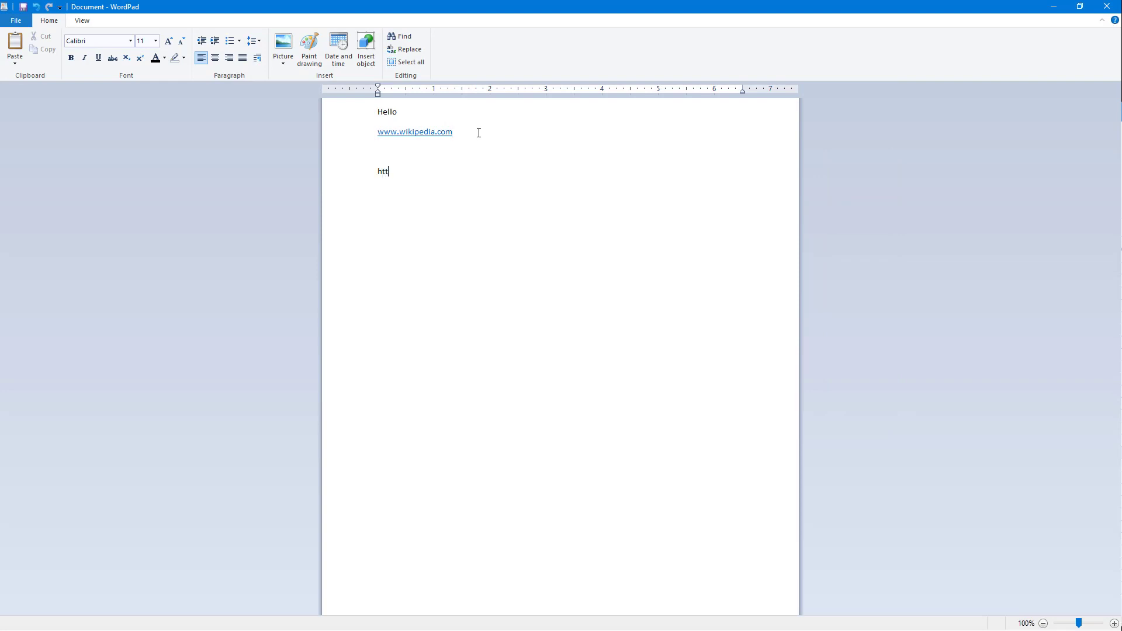
type("p:")
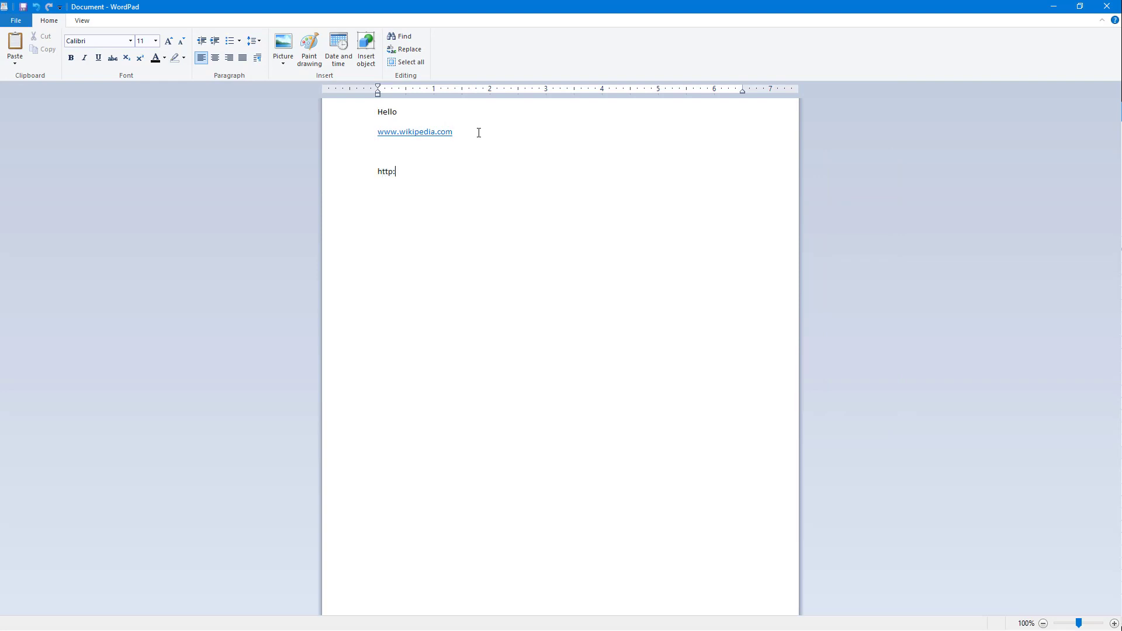
type("//")
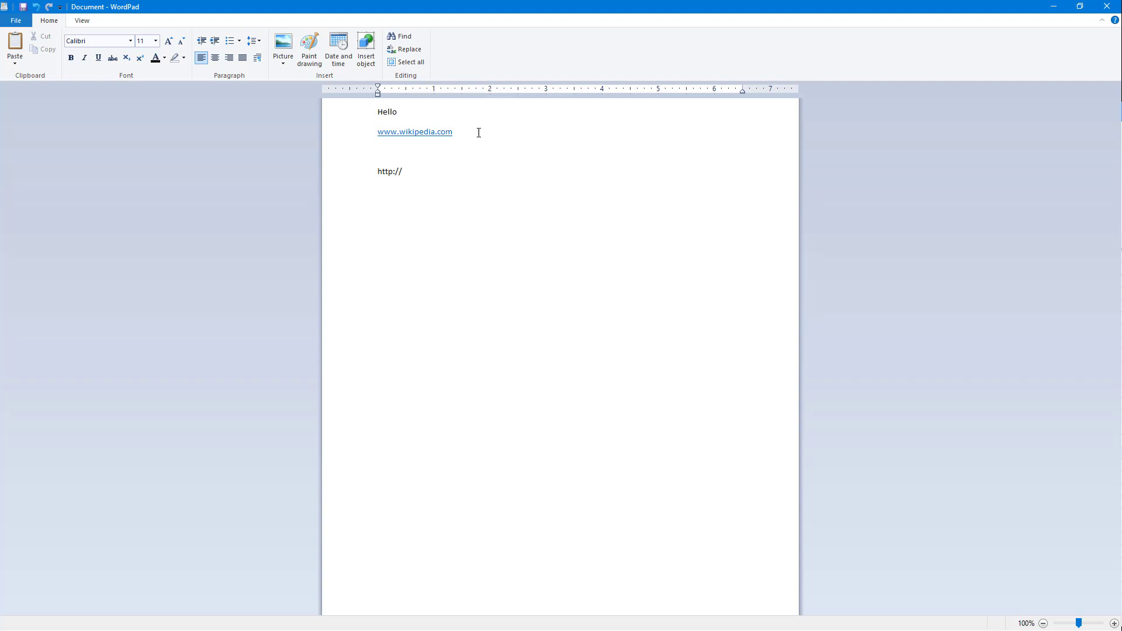
type("google.c")
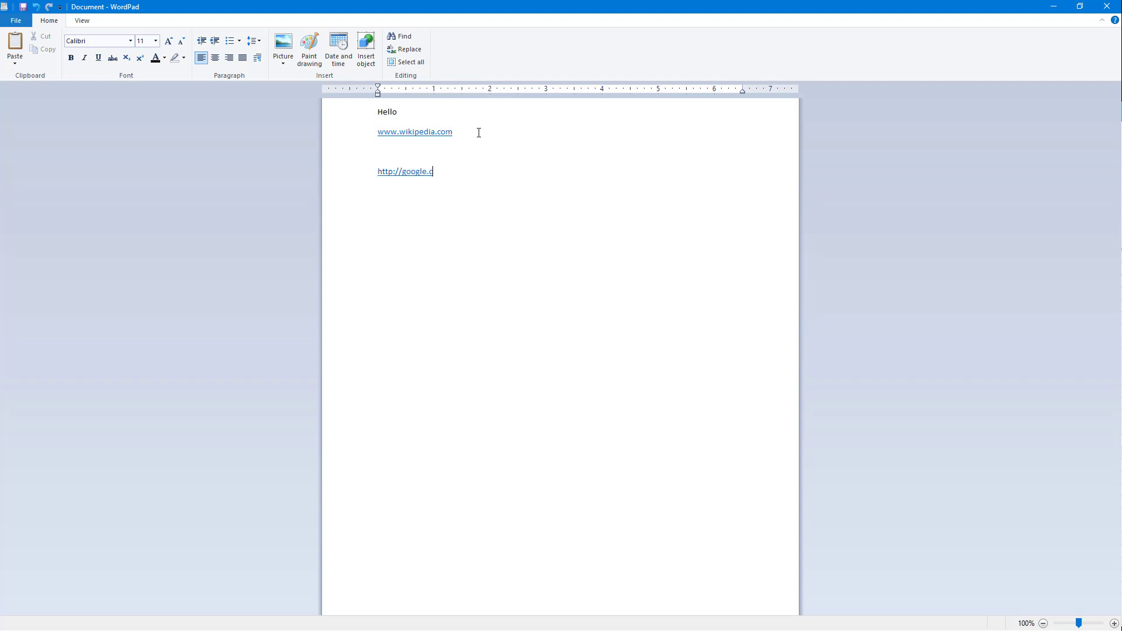
type("om")
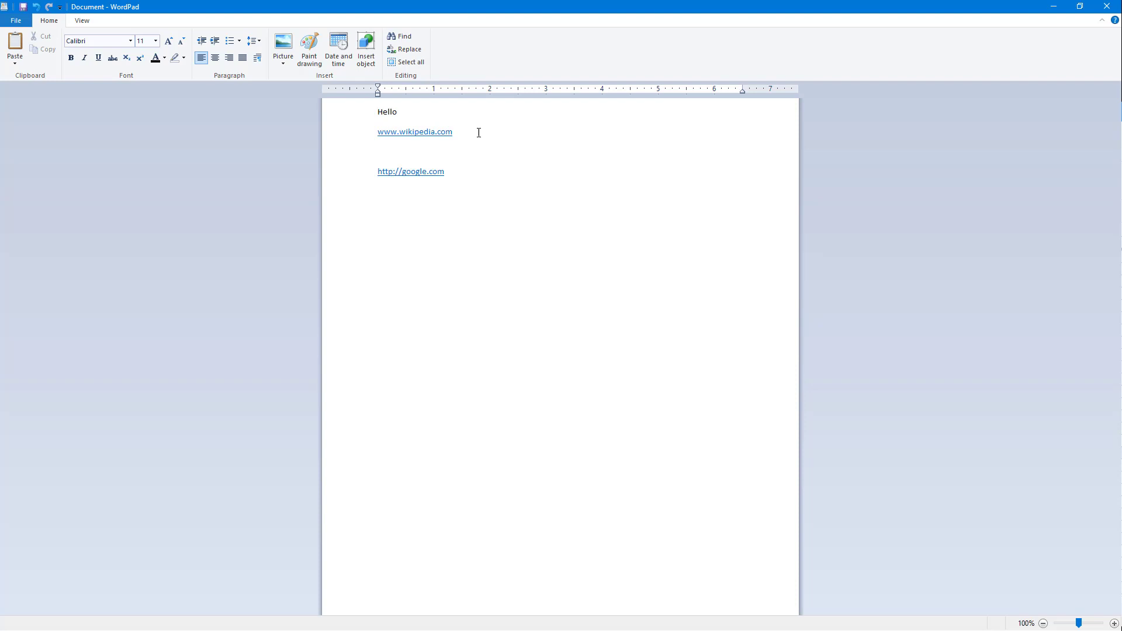
mouse_move(457, 152)
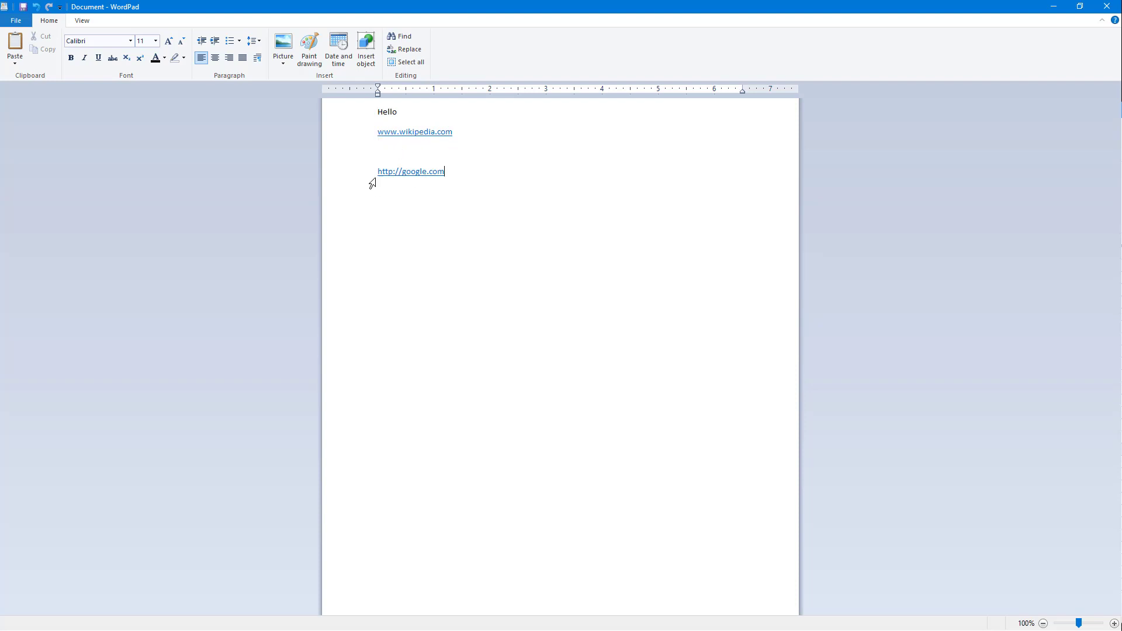
mouse_move(412, 182)
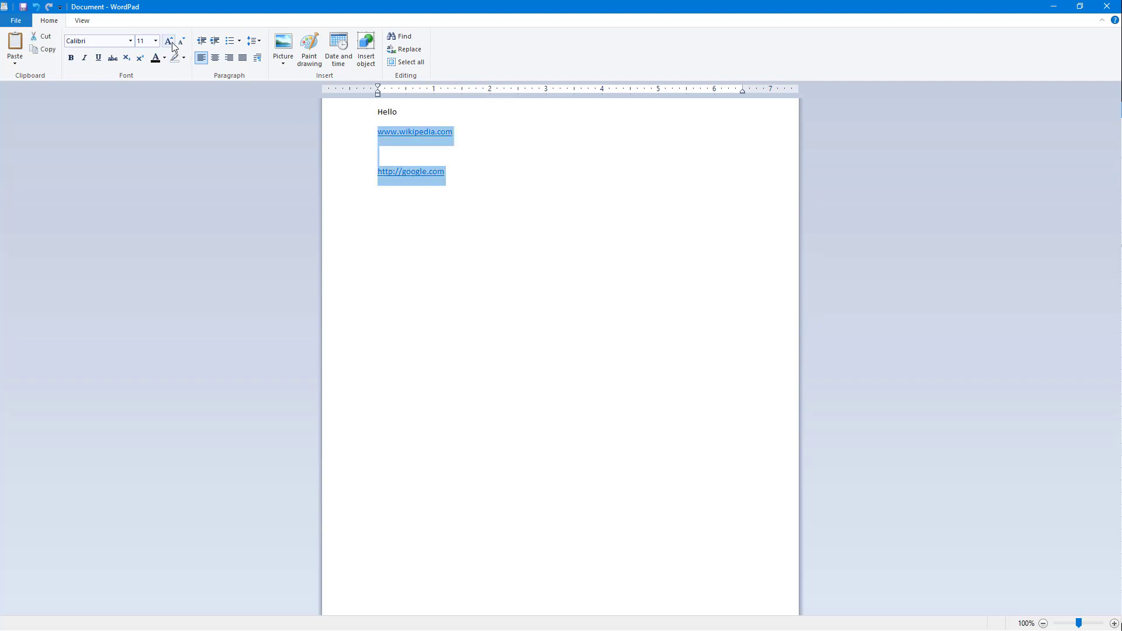
Enlarge both selected links to 48-point text and colour them blue.
left_click(168, 41)
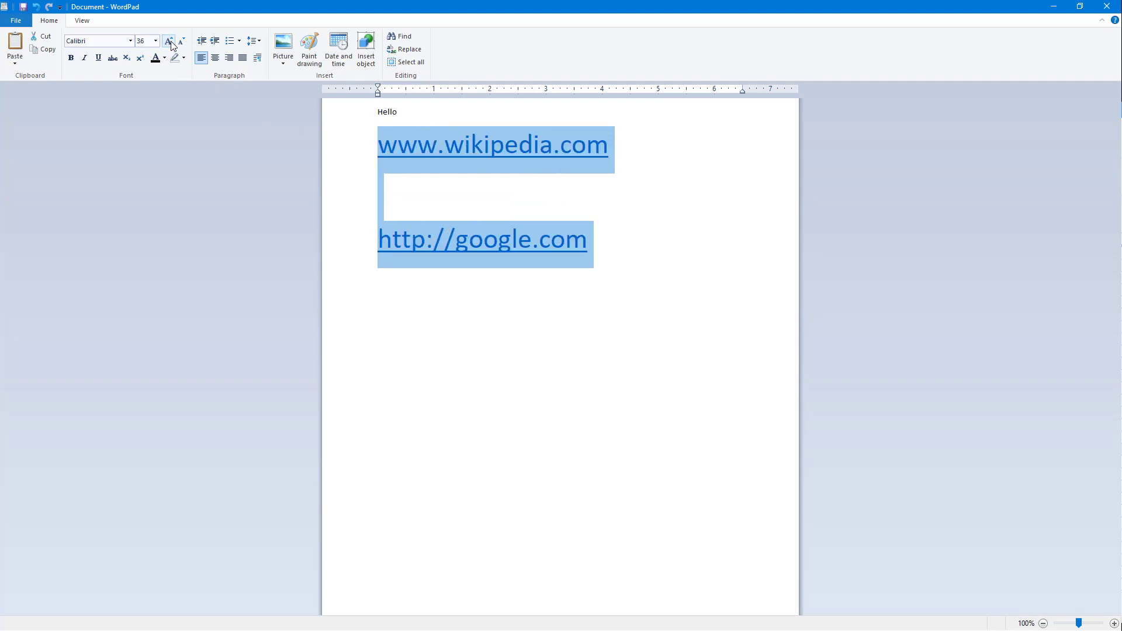
left_click(164, 58)
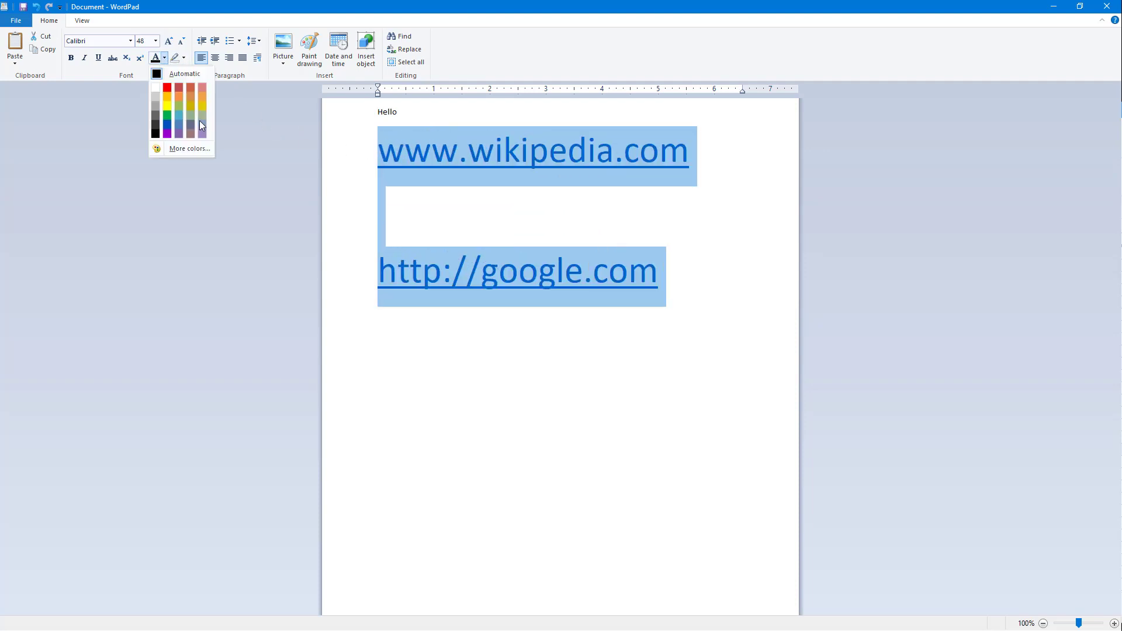
left_click(594, 223)
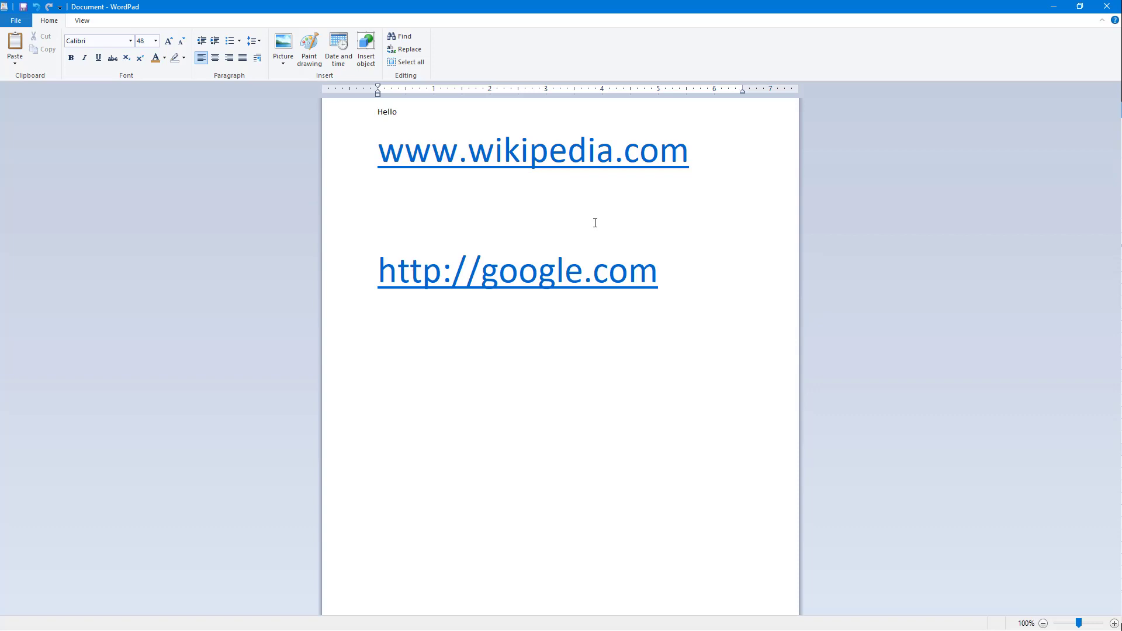
mouse_move(612, 228)
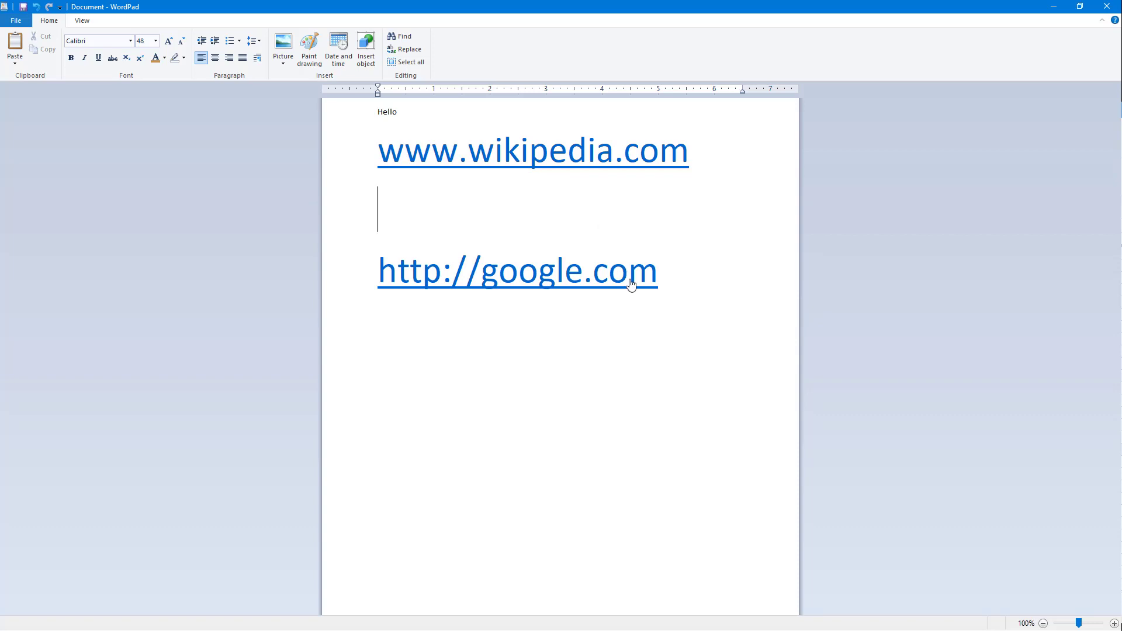
mouse_move(638, 304)
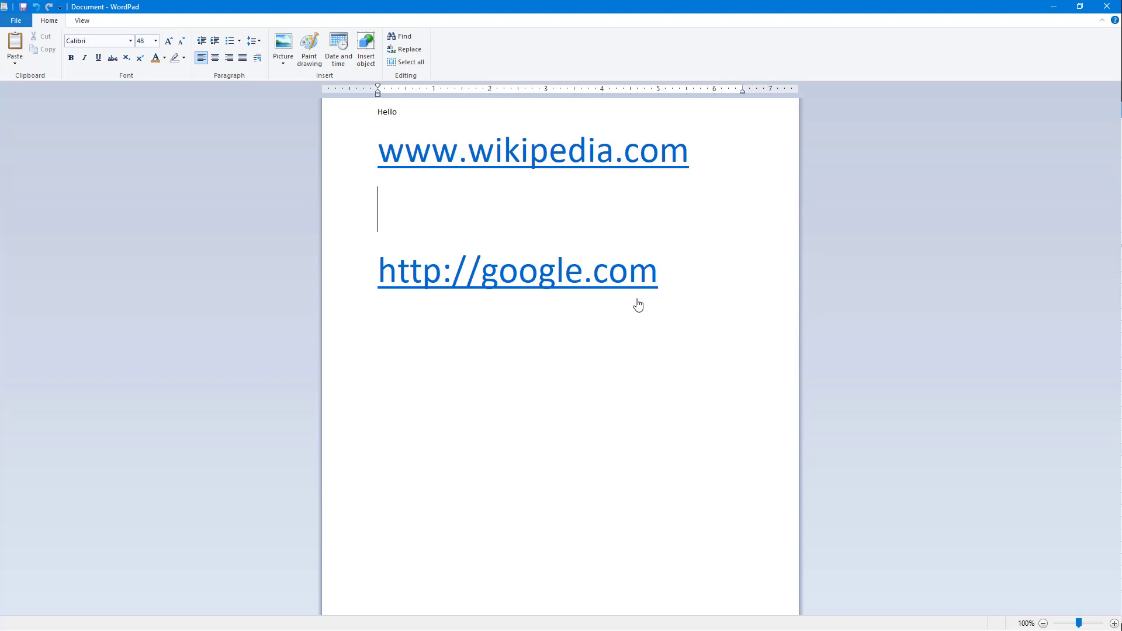